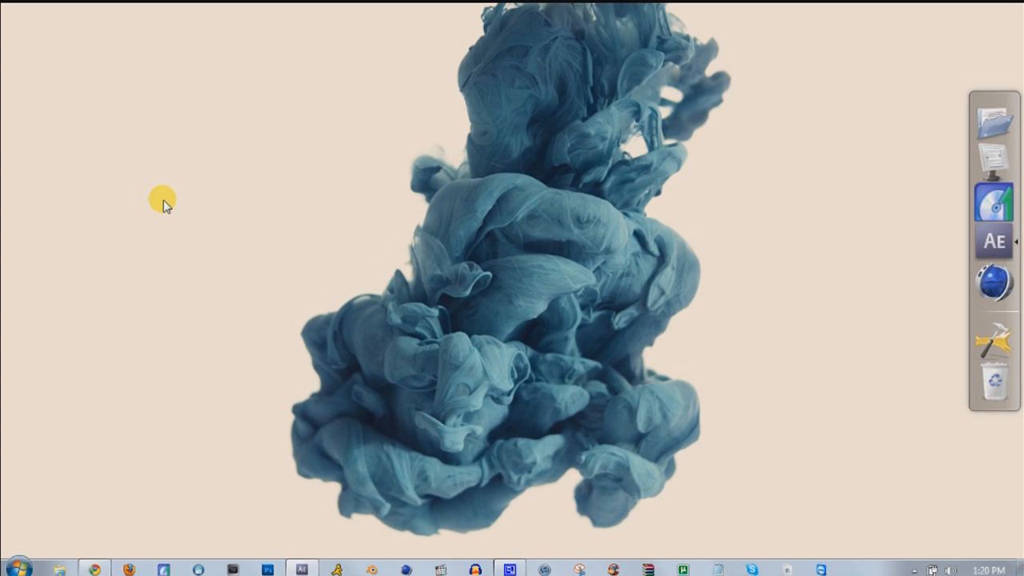
mouse_move(224, 362)
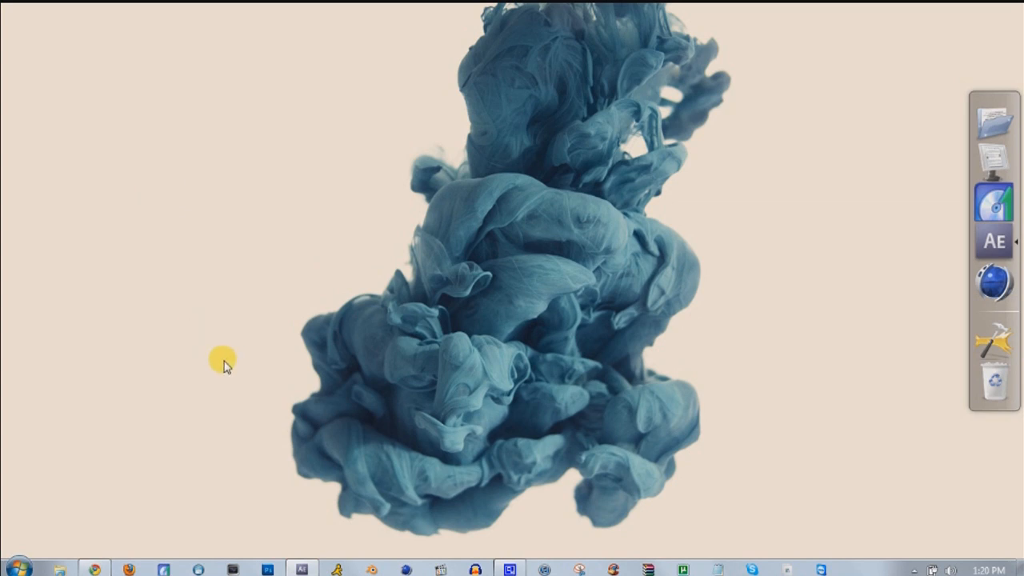
mouse_move(237, 423)
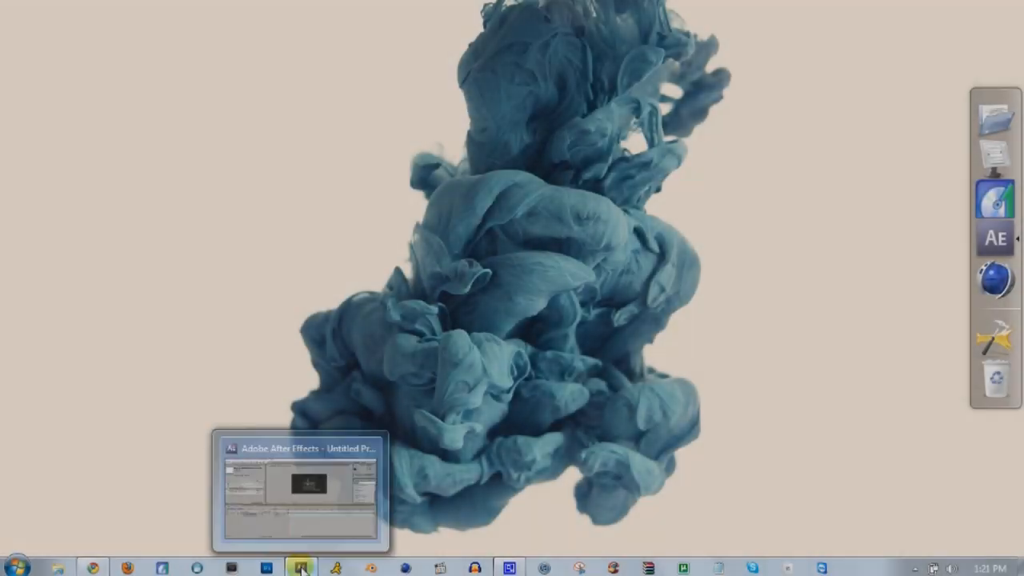
Convert the Rude Boy song layer's audio into an Audio Amplitude keyframe layer
left_click(301, 568)
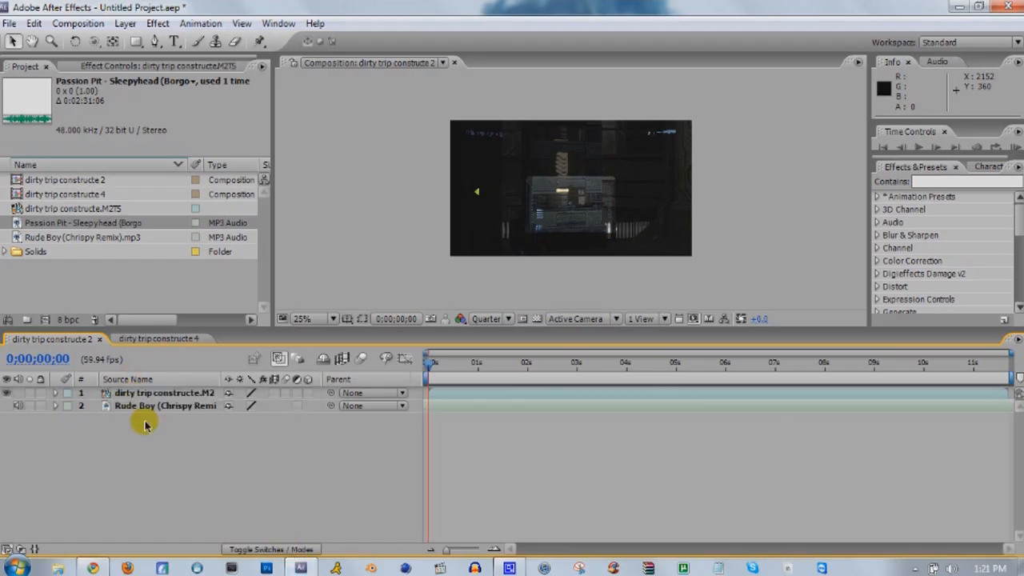
left_click(166, 406)
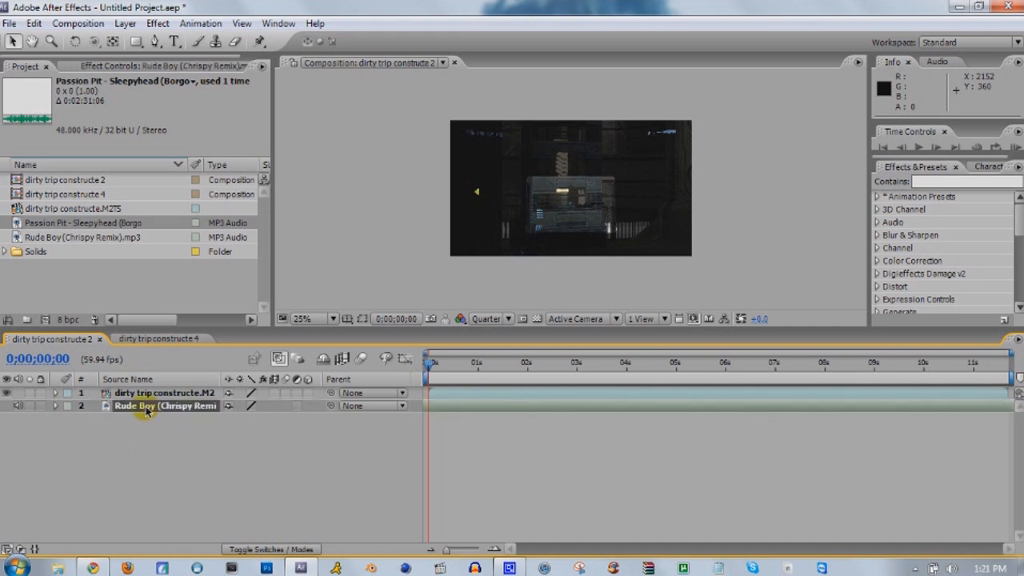
right_click(147, 407)
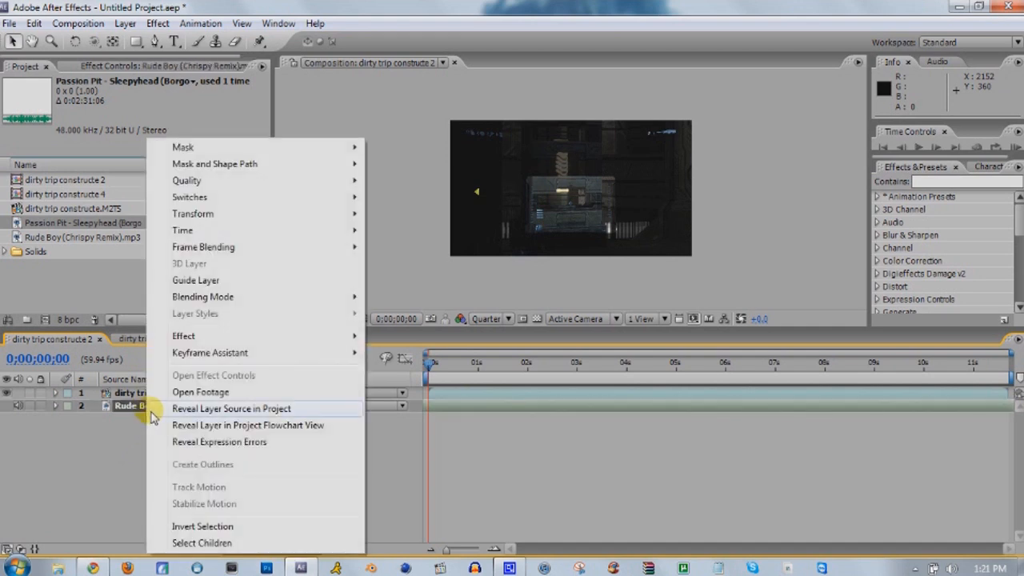
mouse_move(210, 353)
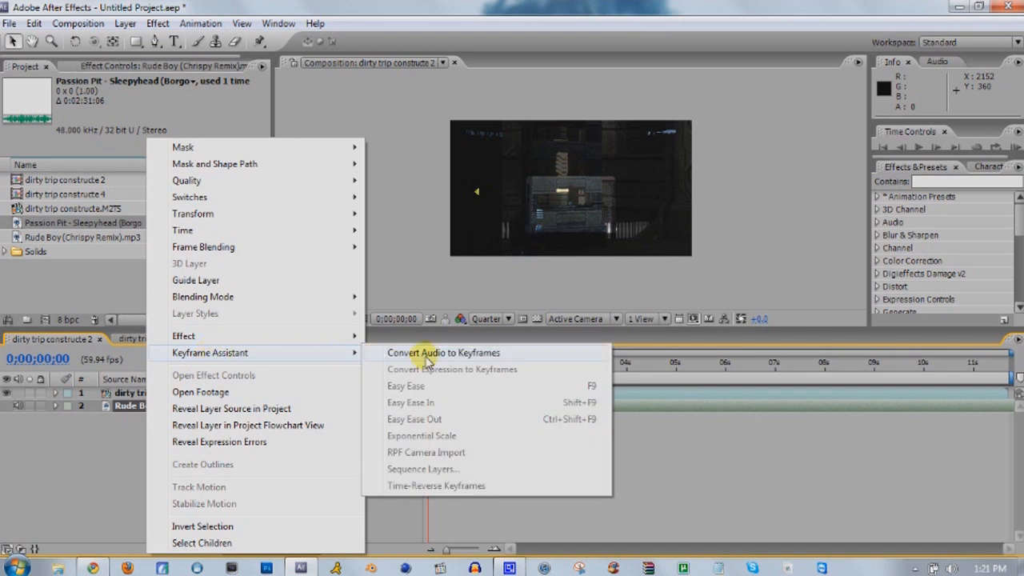
left_click(443, 352)
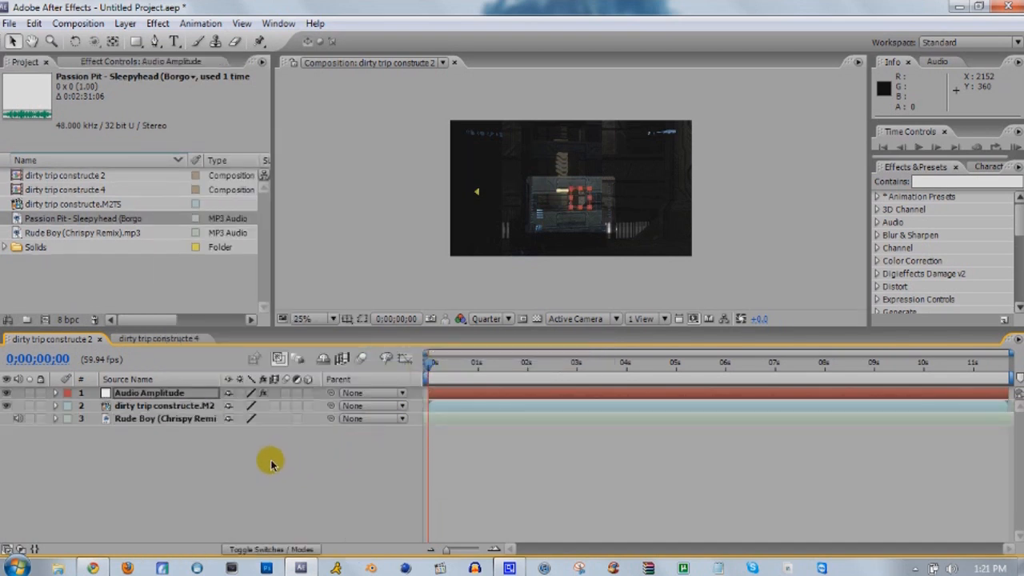
mouse_move(221, 454)
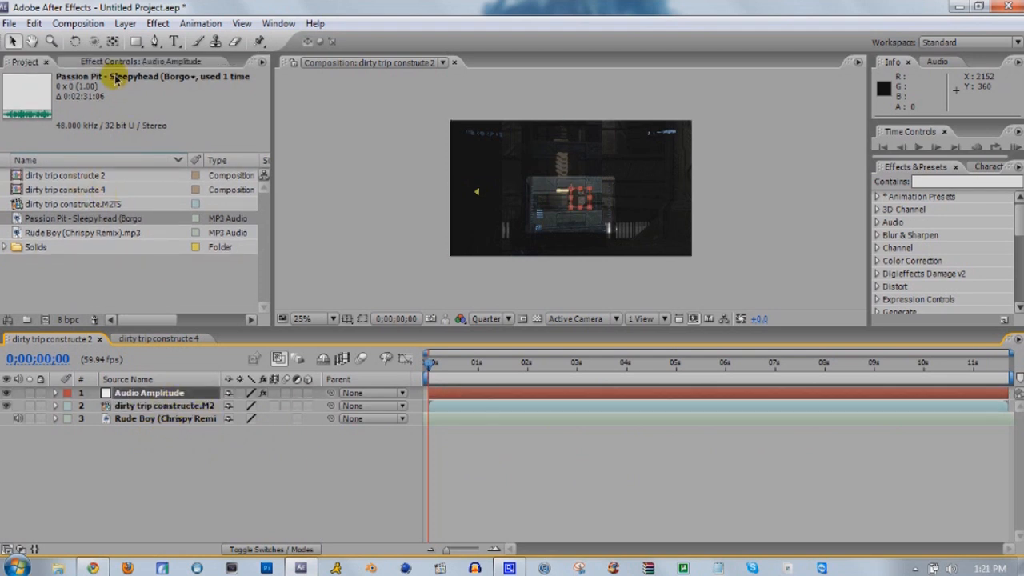
Review the Audio Amplitude effect settings and select the dirty trip construct footage layer
left_click(141, 63)
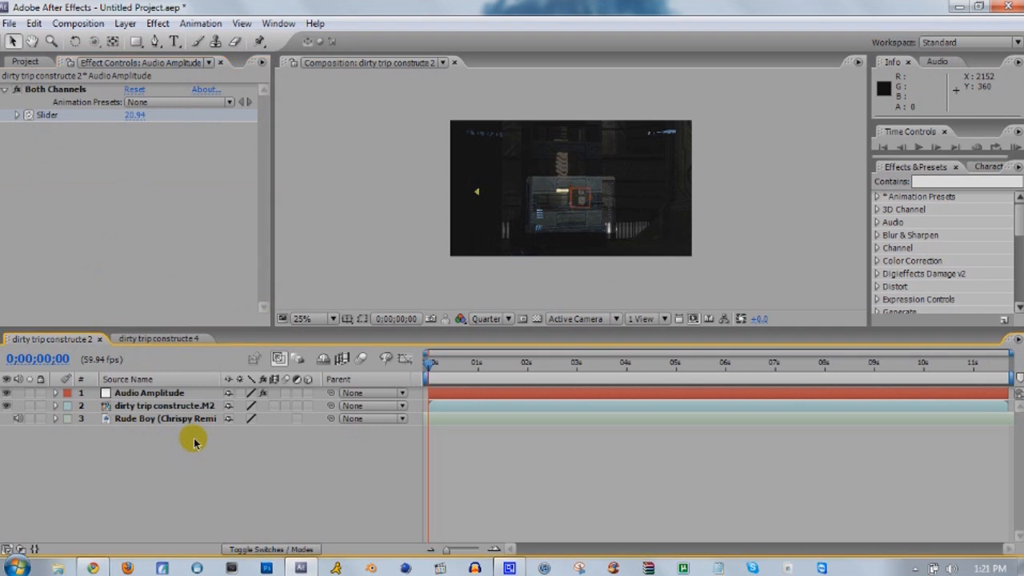
left_click(163, 406)
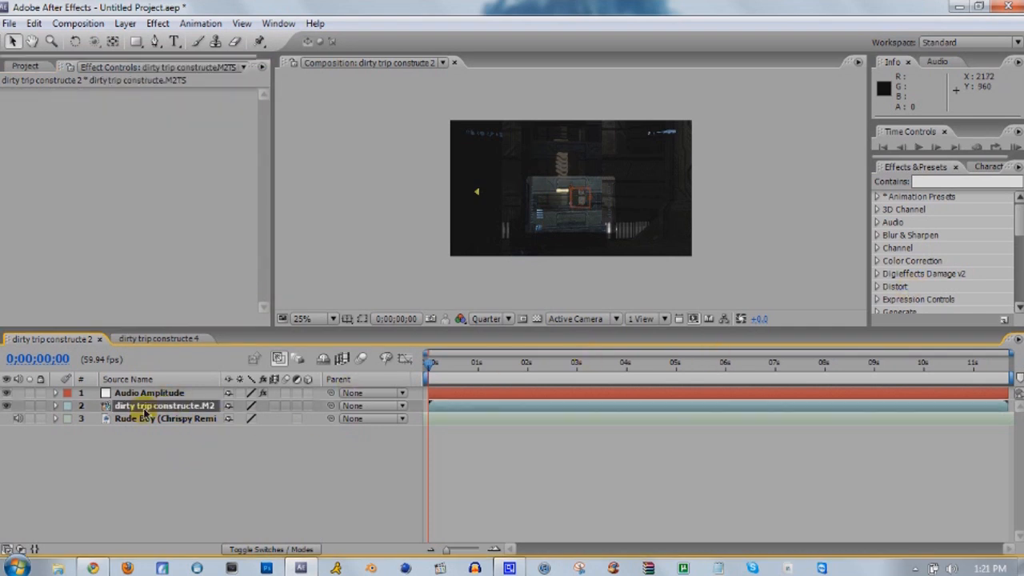
Drive Glow Threshold with an expression pick-whipped to the Both Channels slider, multiplied by 2
left_click(156, 23)
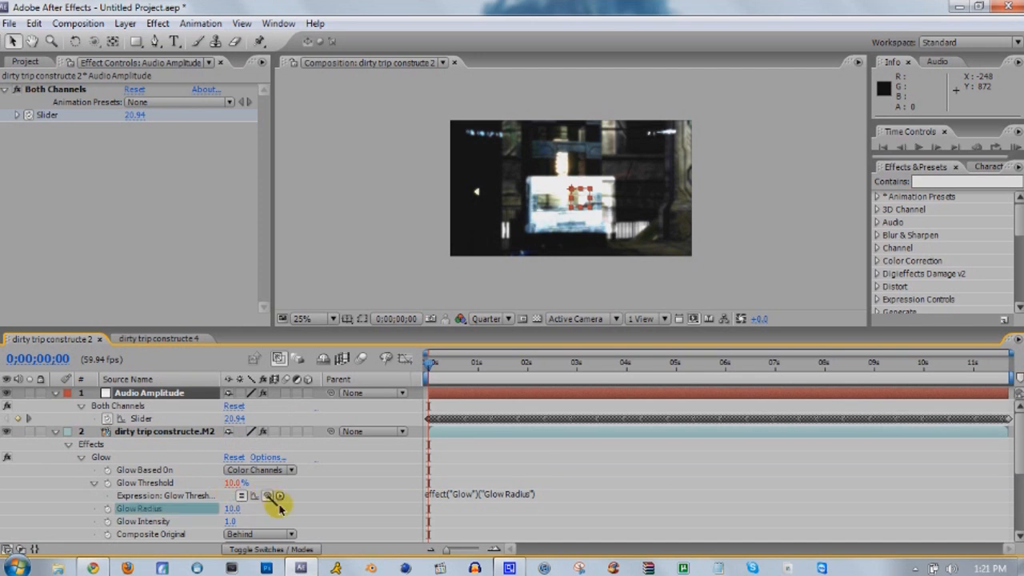
left_click_drag(278, 496, 143, 419)
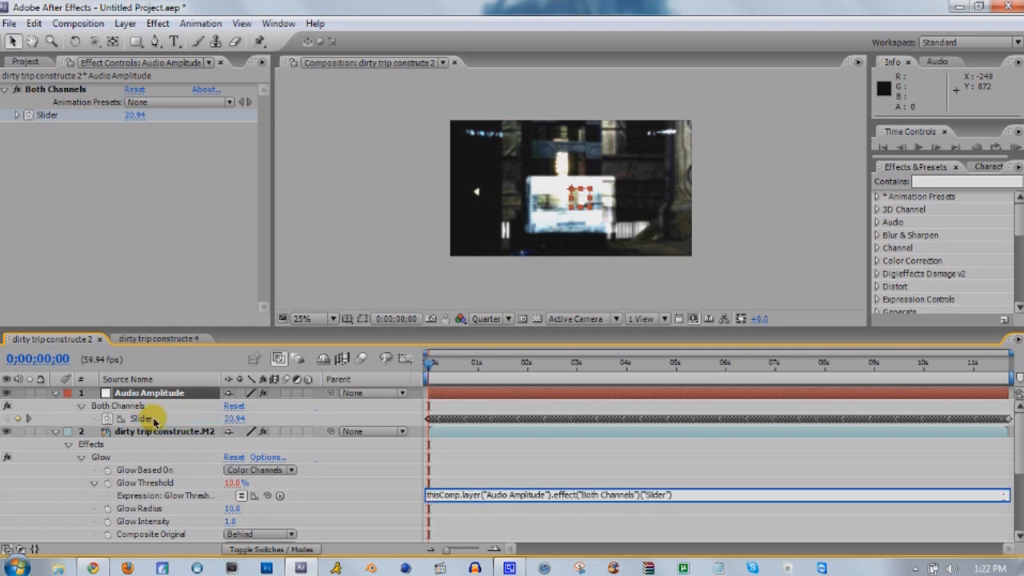
mouse_move(510, 470)
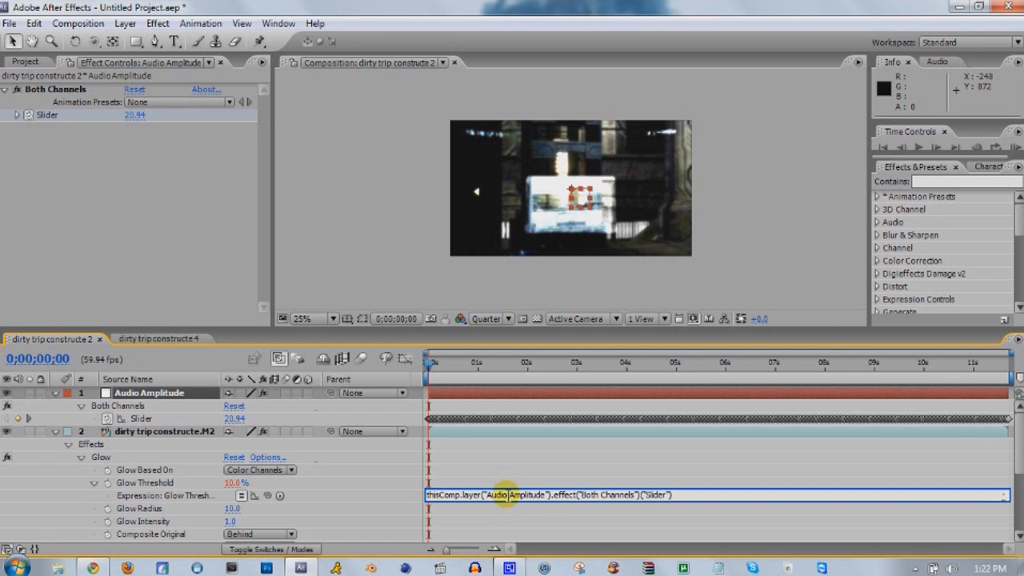
type("*2")
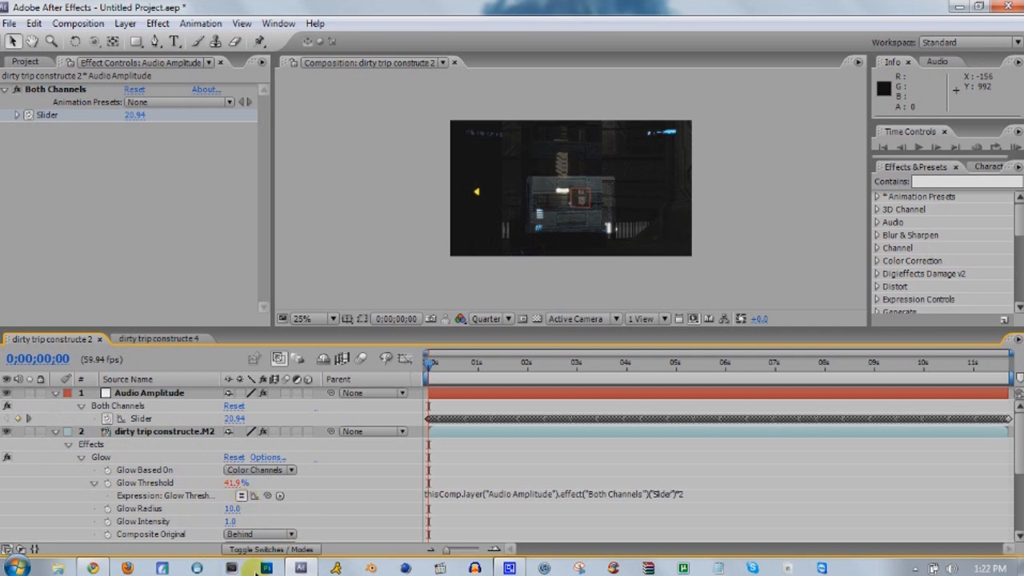
mouse_move(32, 163)
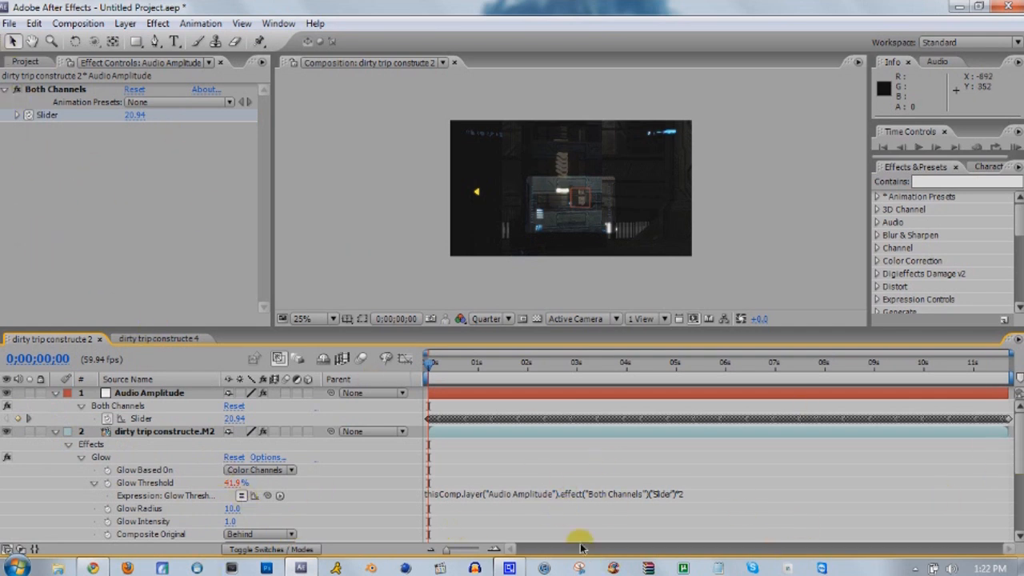
mouse_move(400, 496)
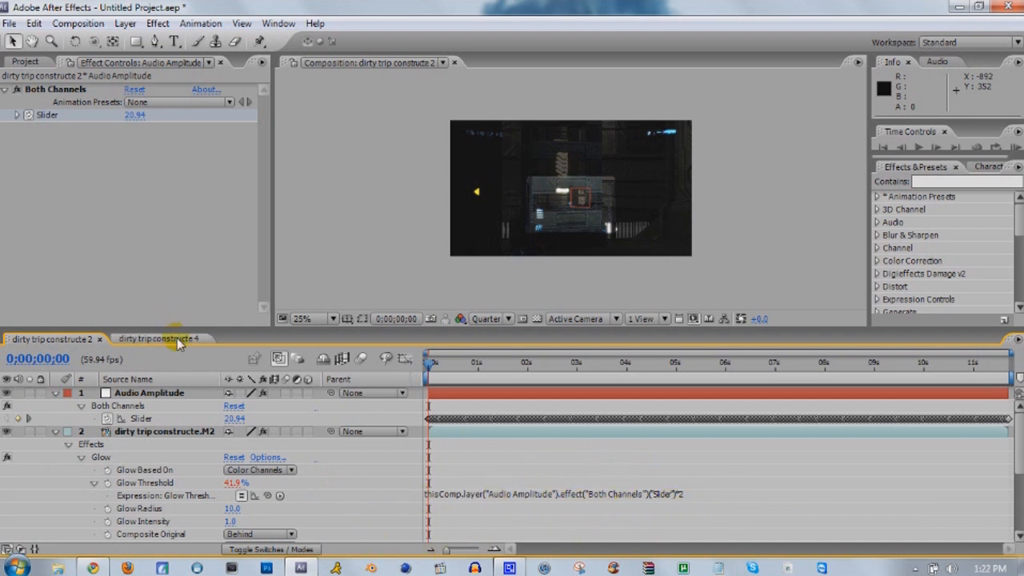
In dirty trip construct 4, convert the Passion Pit Sleepyhead song into an Audio Amplitude layer
left_click(158, 339)
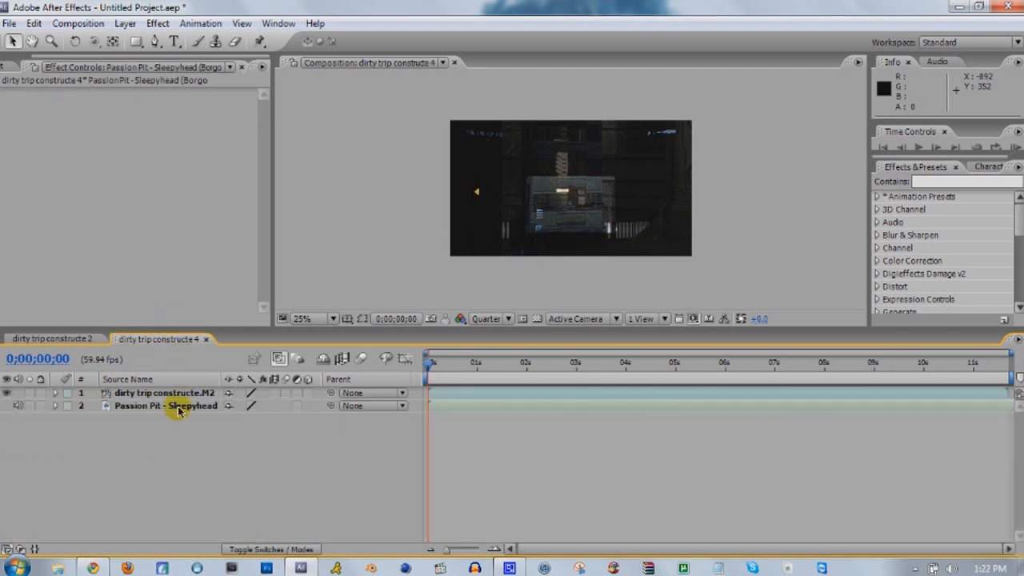
left_click(166, 407)
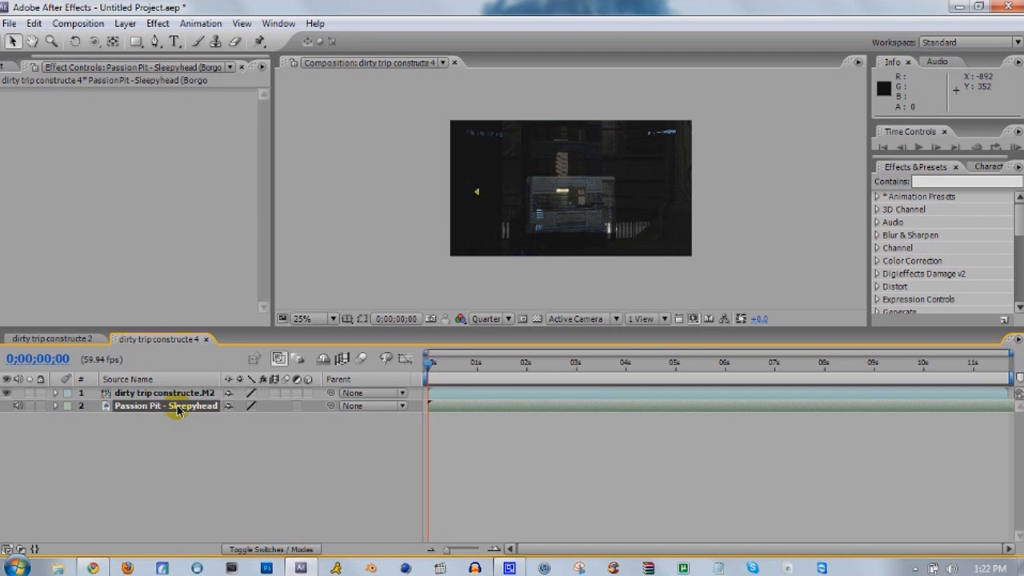
right_click(166, 406)
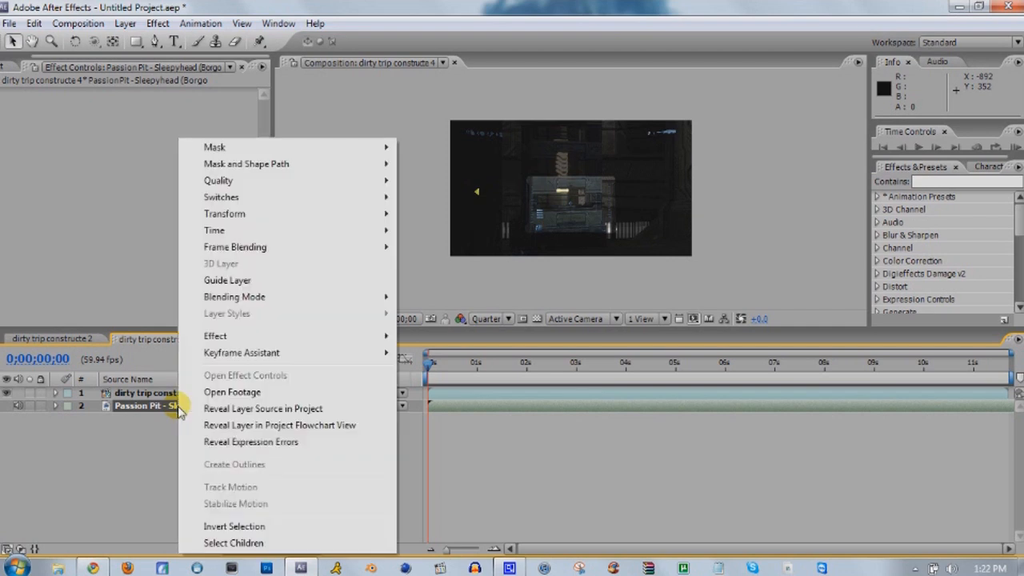
mouse_move(269, 353)
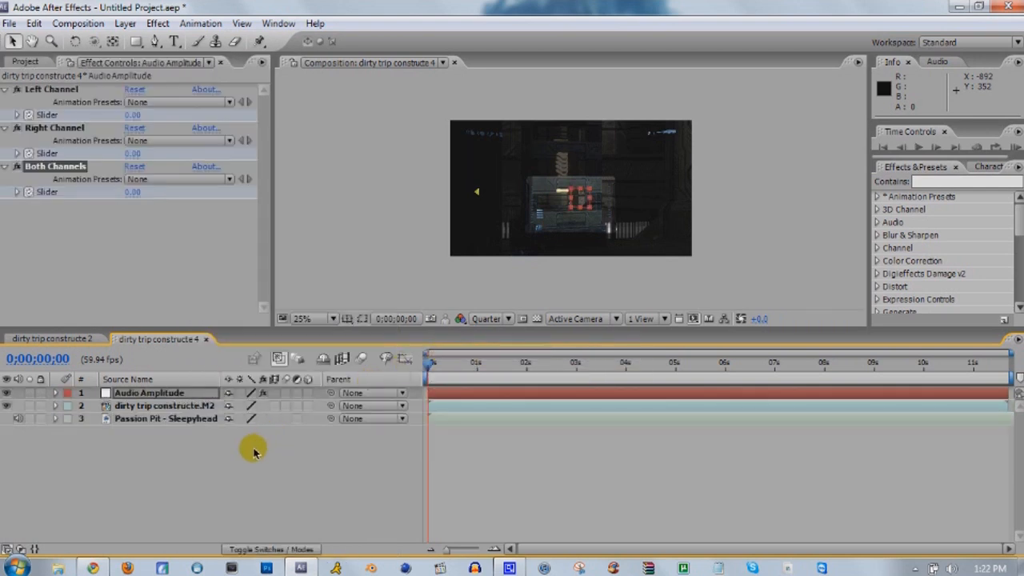
left_click(51, 90)
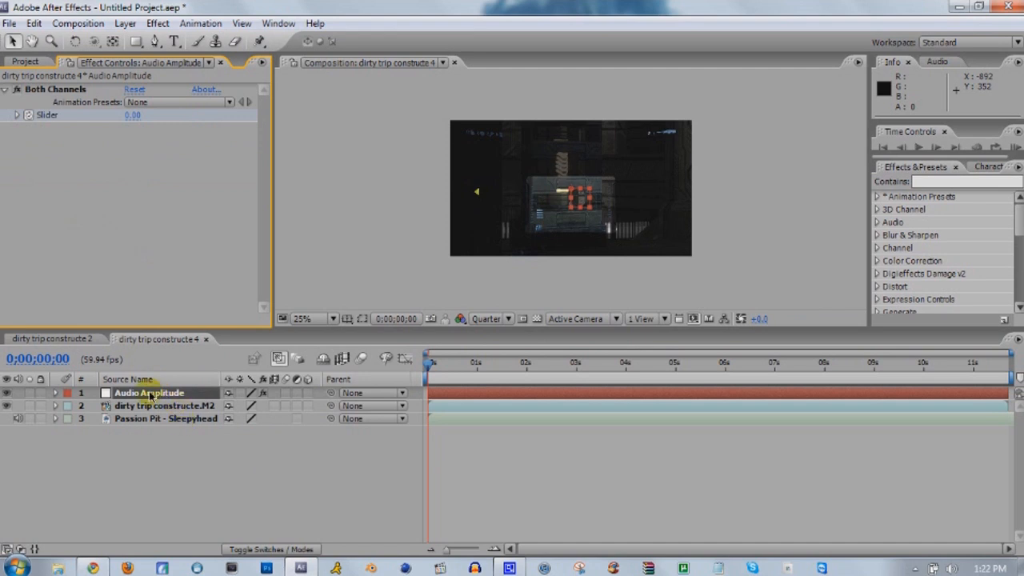
Apply the Video Copilot Twitch effect to the footage layer
left_click(157, 23)
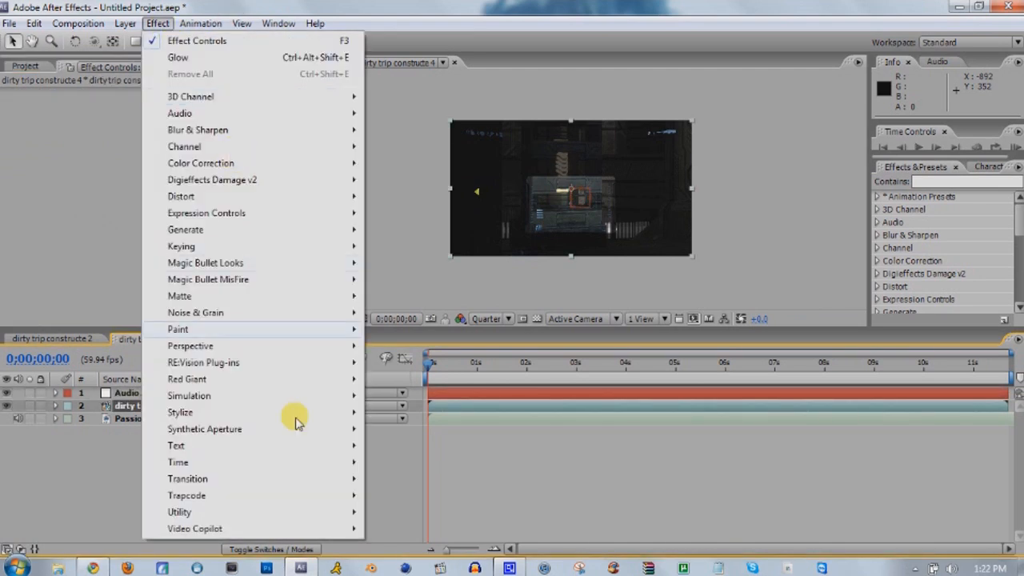
mouse_move(195, 528)
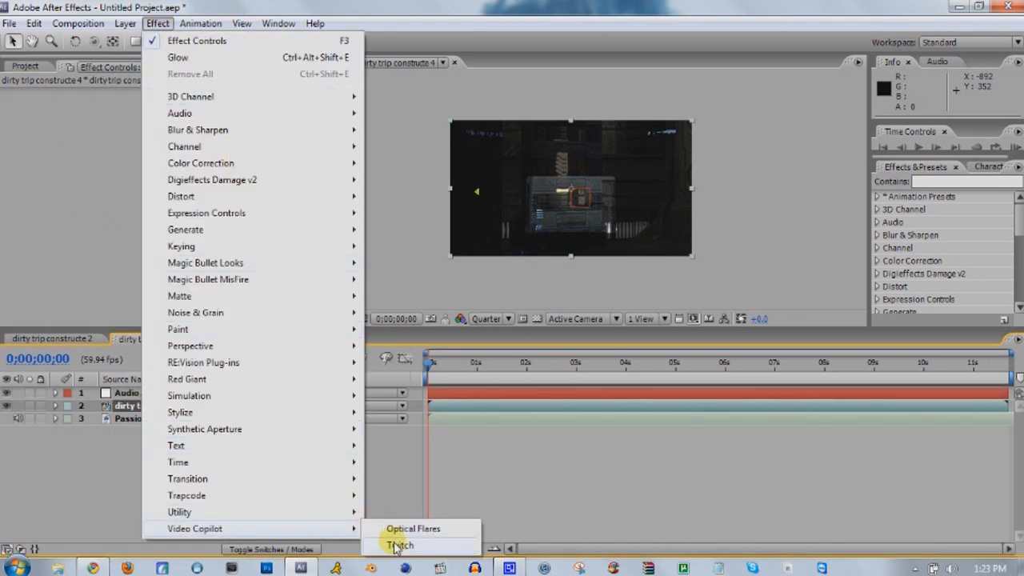
left_click(400, 543)
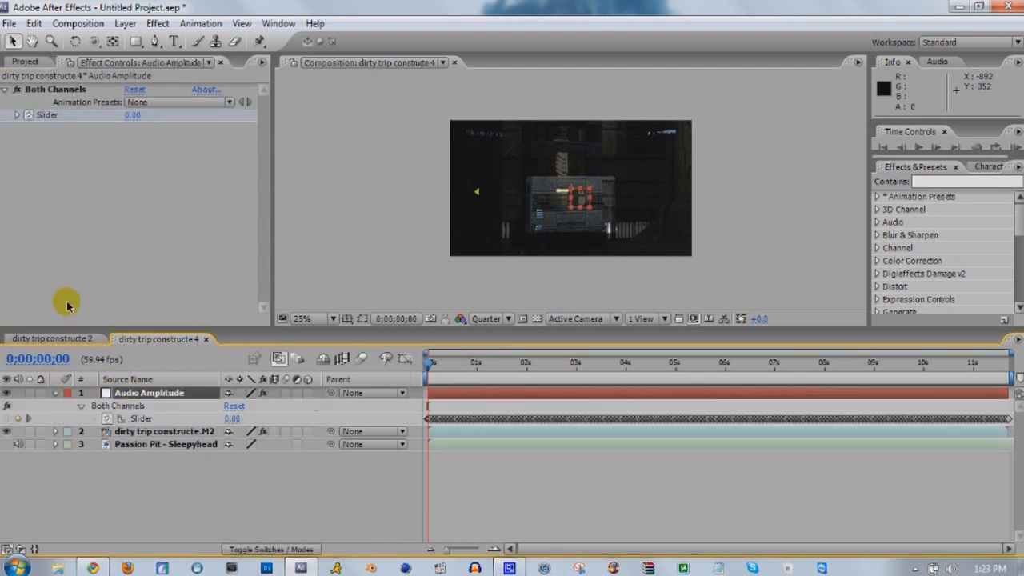
Link Twitch Amount to the Both Channels slider via an expression stored as Music
left_click(163, 432)
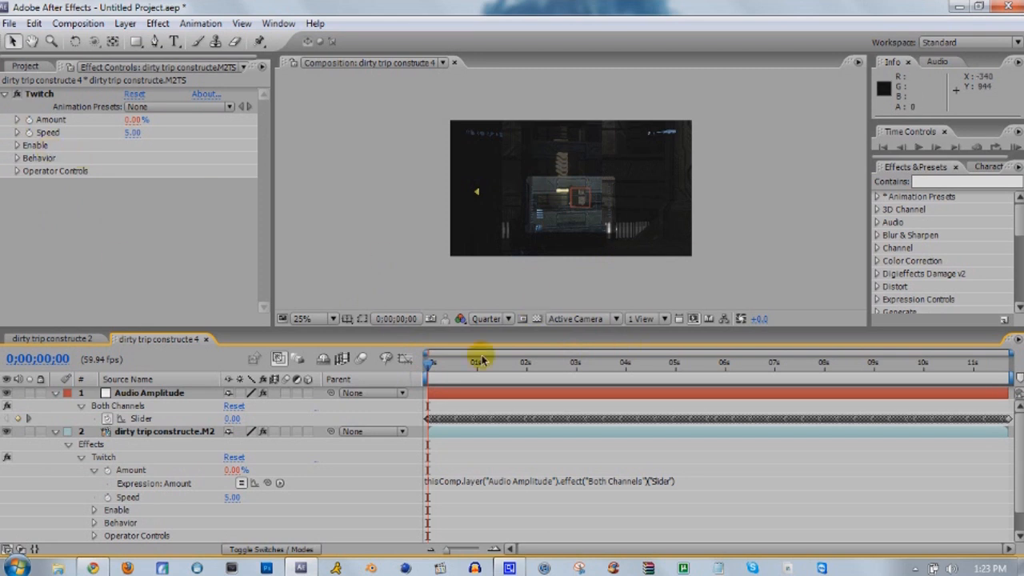
mouse_move(296, 284)
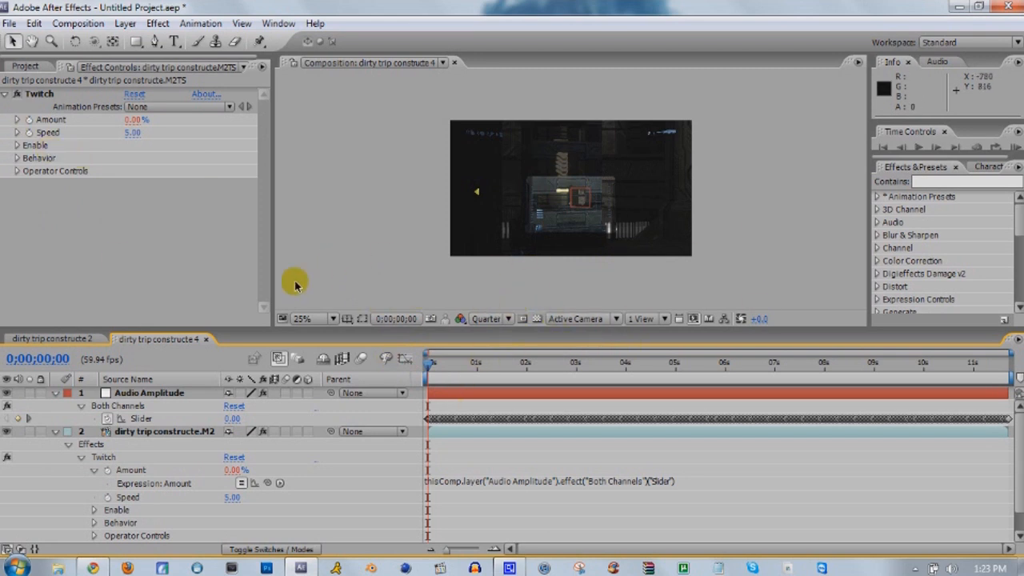
left_click(16, 144)
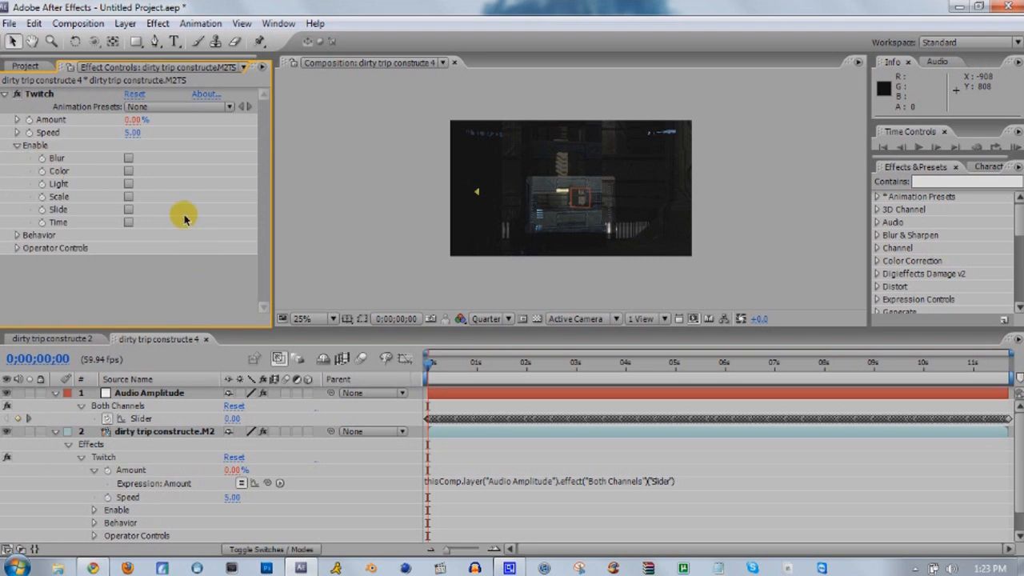
mouse_move(207, 279)
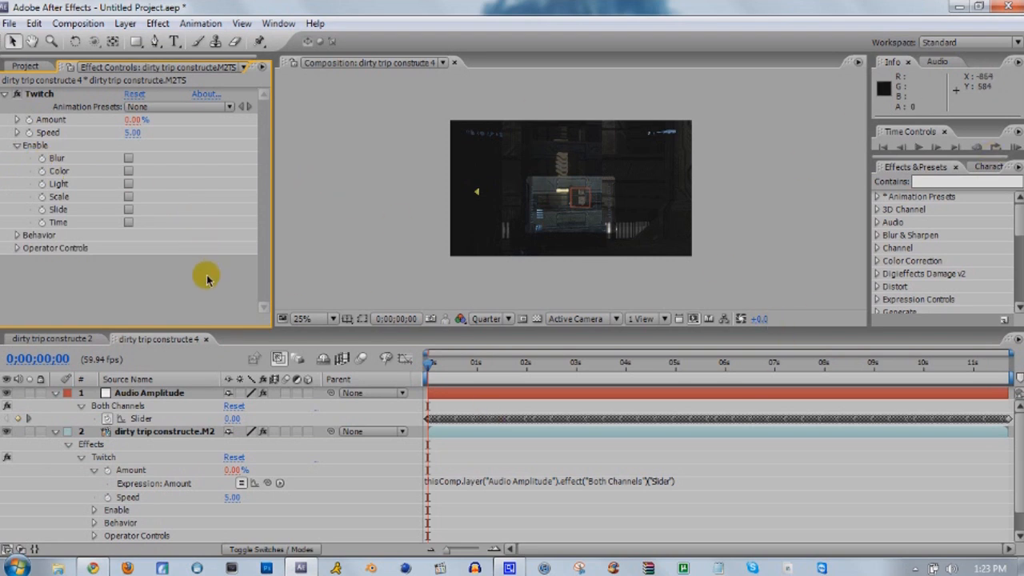
mouse_move(415, 483)
type("Music=")
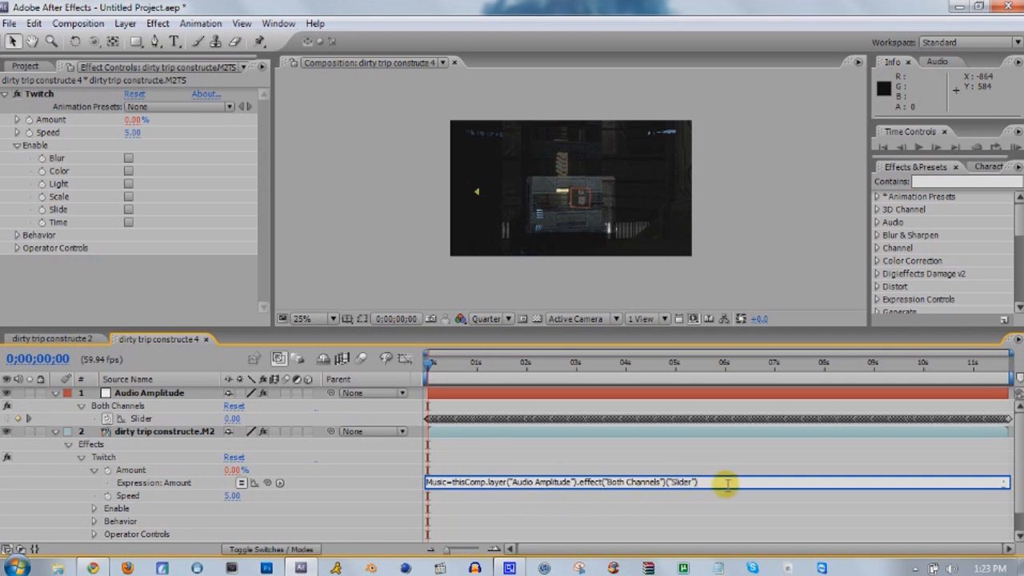
Extend the expression with linear(Music,30,50,0,200) to remap slider 30–50 to Twitch 0–200
type(";")
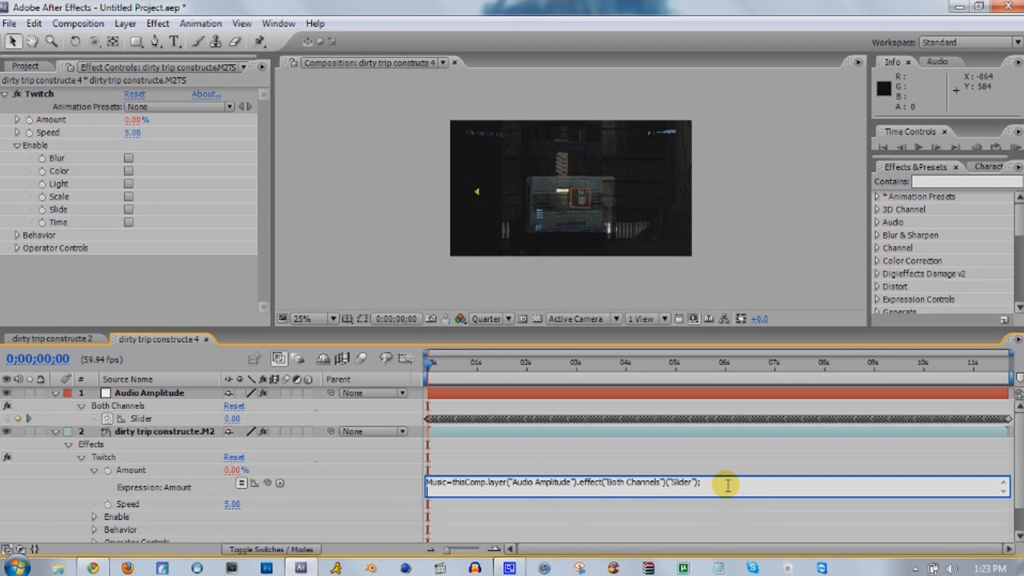
type("linear(")
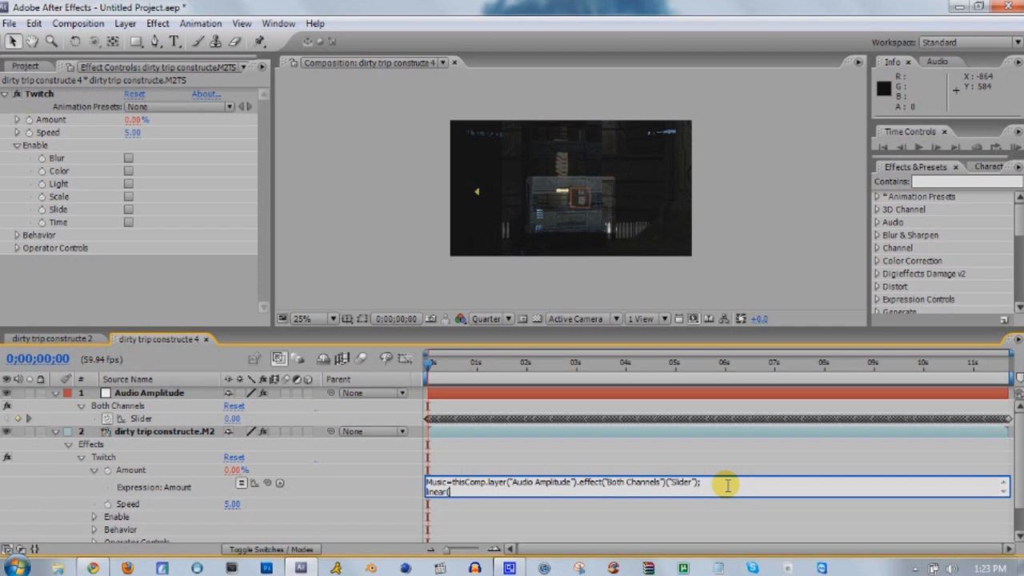
type("Music")
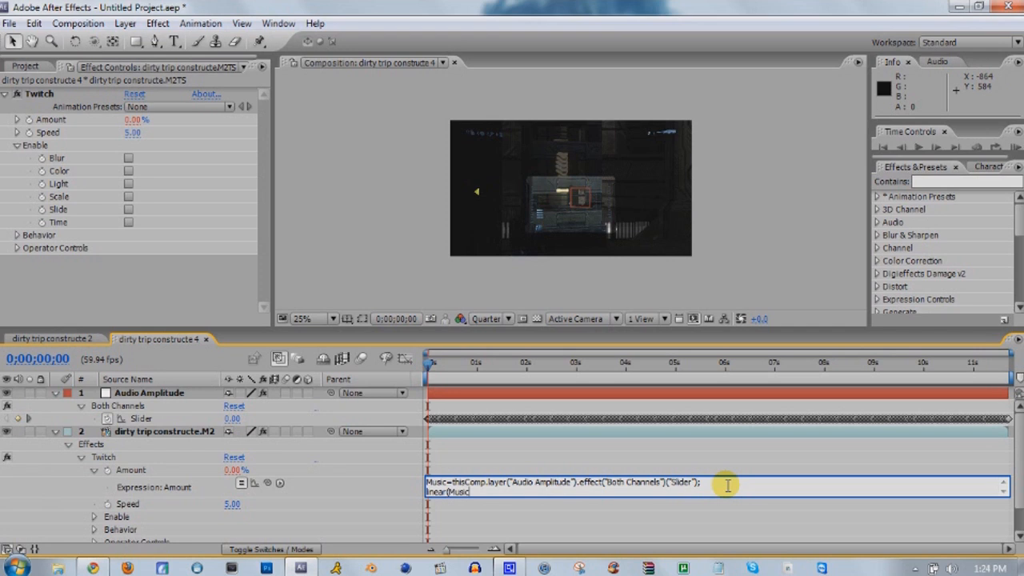
type("30,")
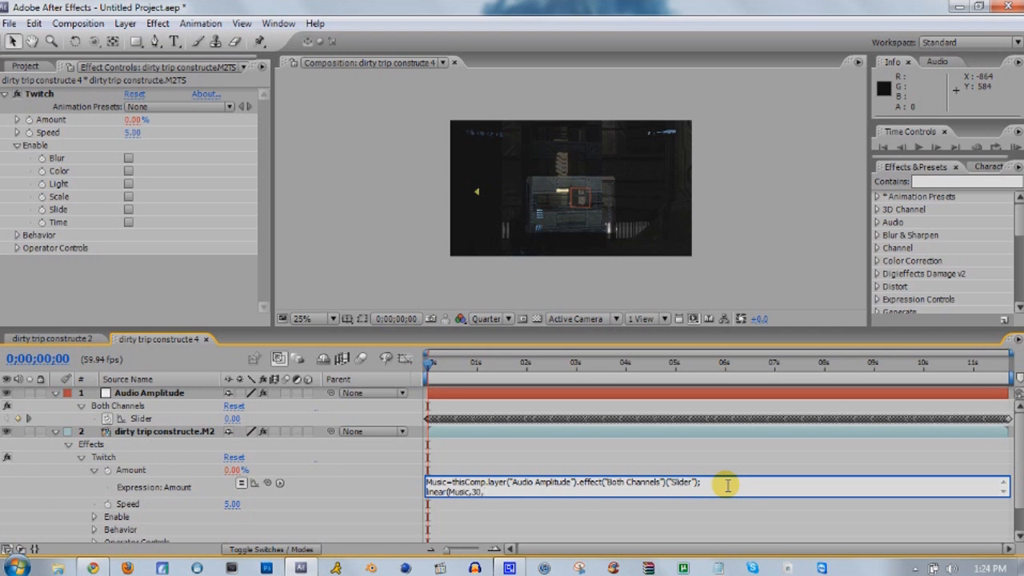
type("50,0")
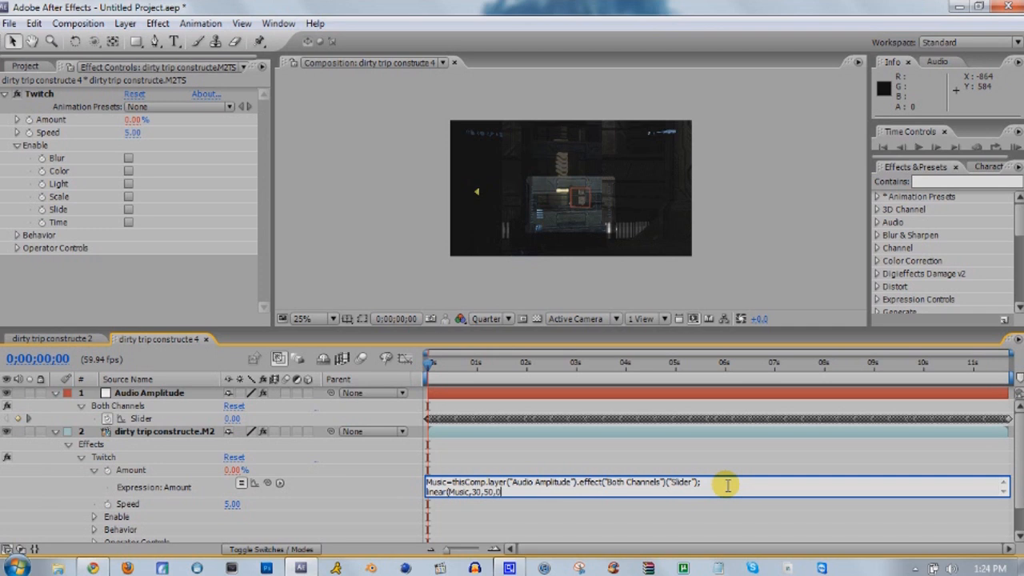
type(",200)")
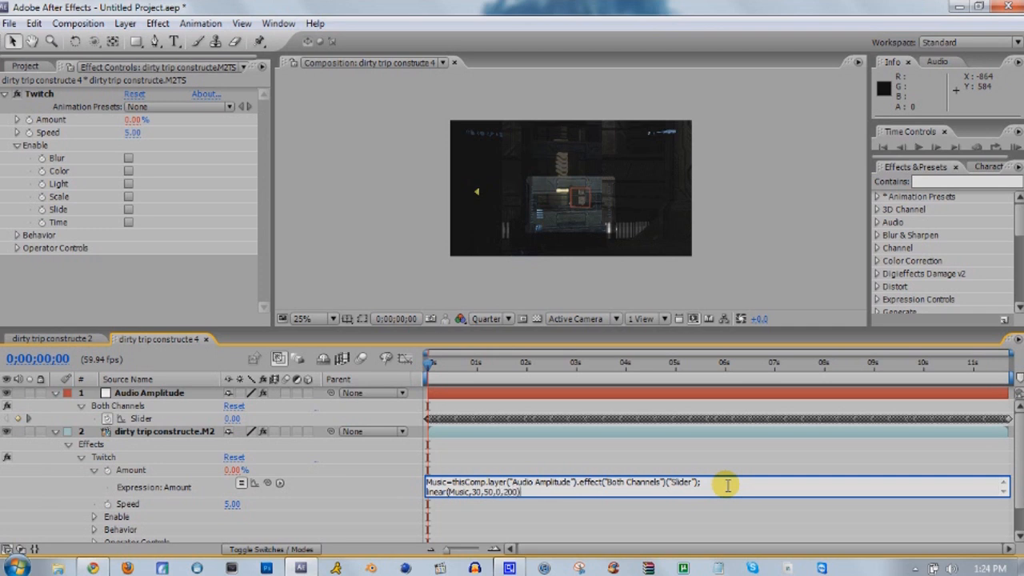
mouse_move(432, 298)
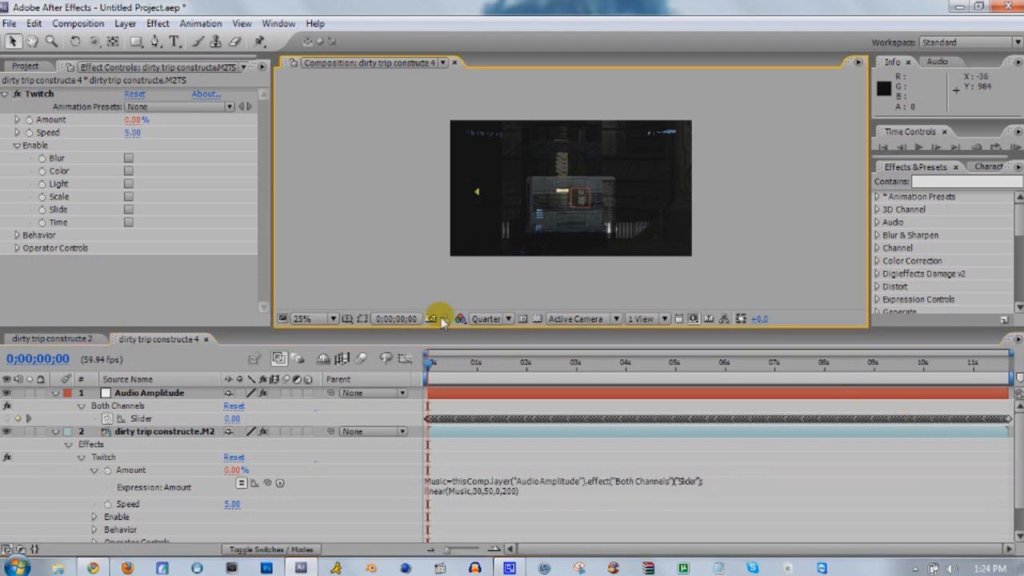
mouse_move(195, 200)
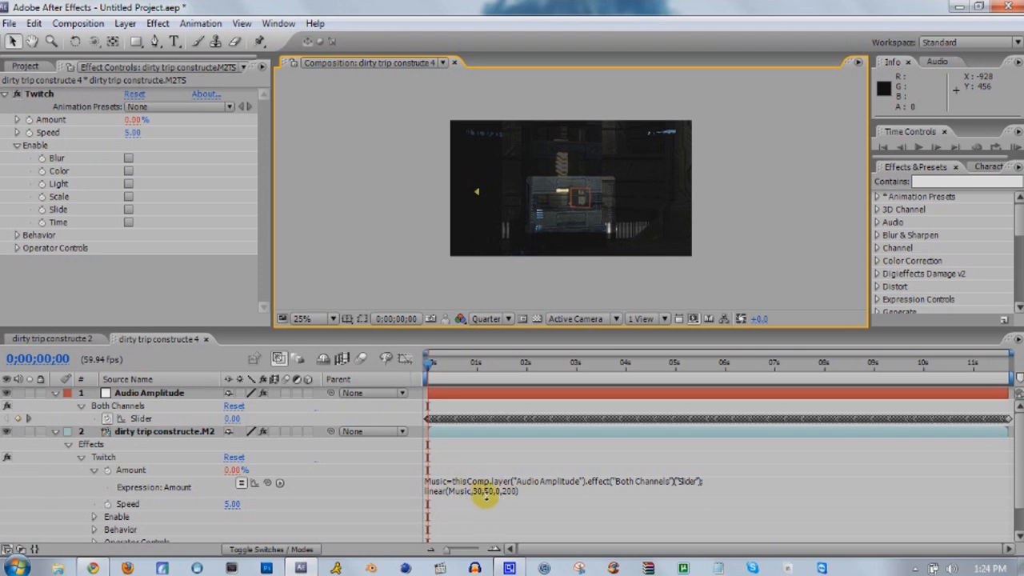
Enable Blur and Color twitching, then browse the Behavior and Operator Controls groups
left_click(128, 158)
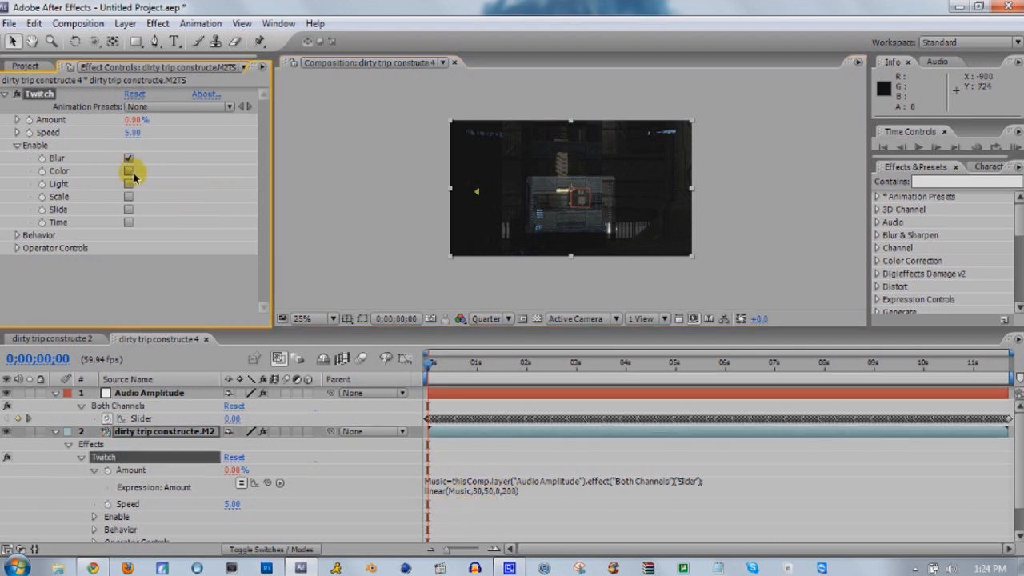
left_click(128, 169)
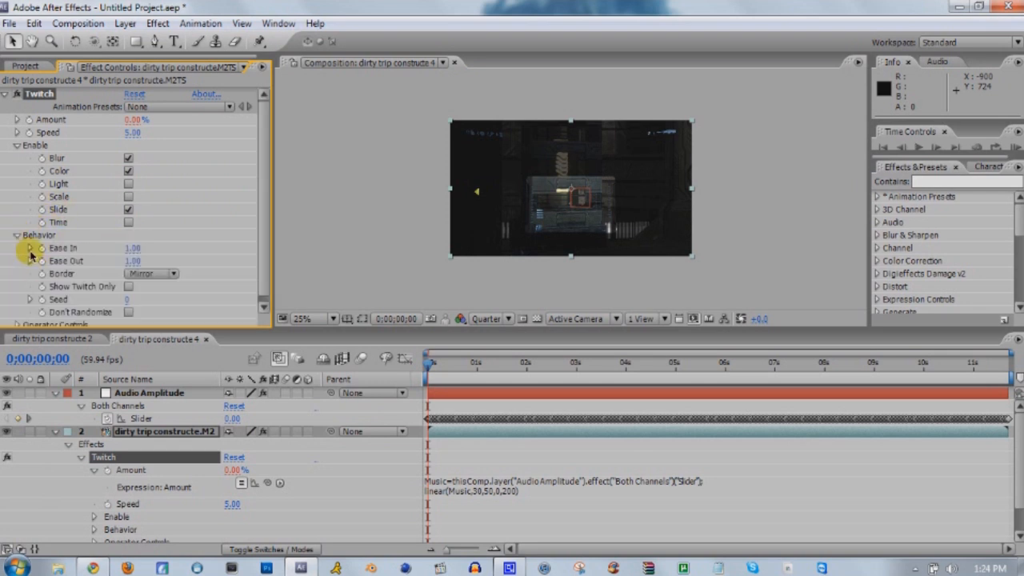
left_click(17, 233)
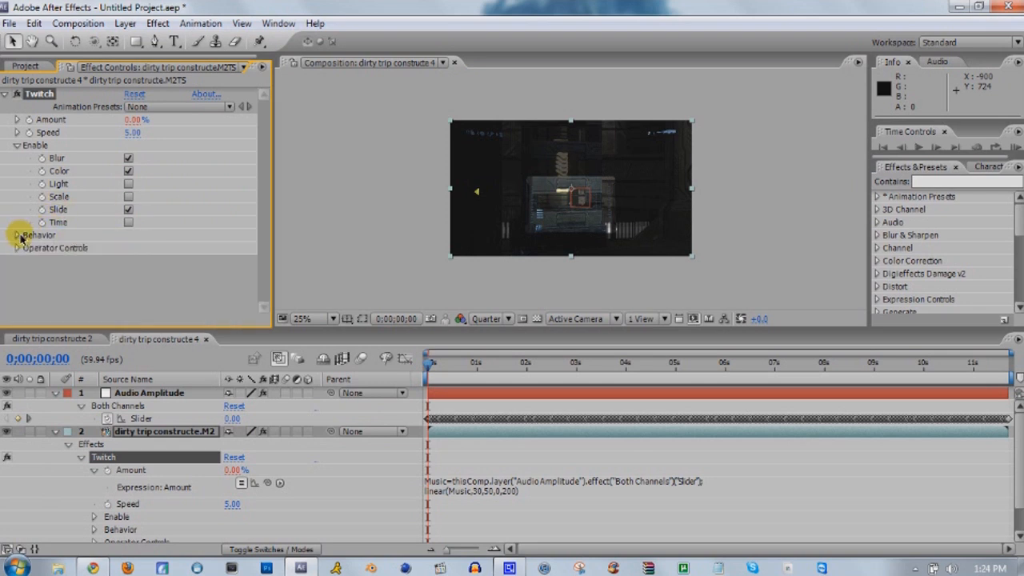
left_click(17, 248)
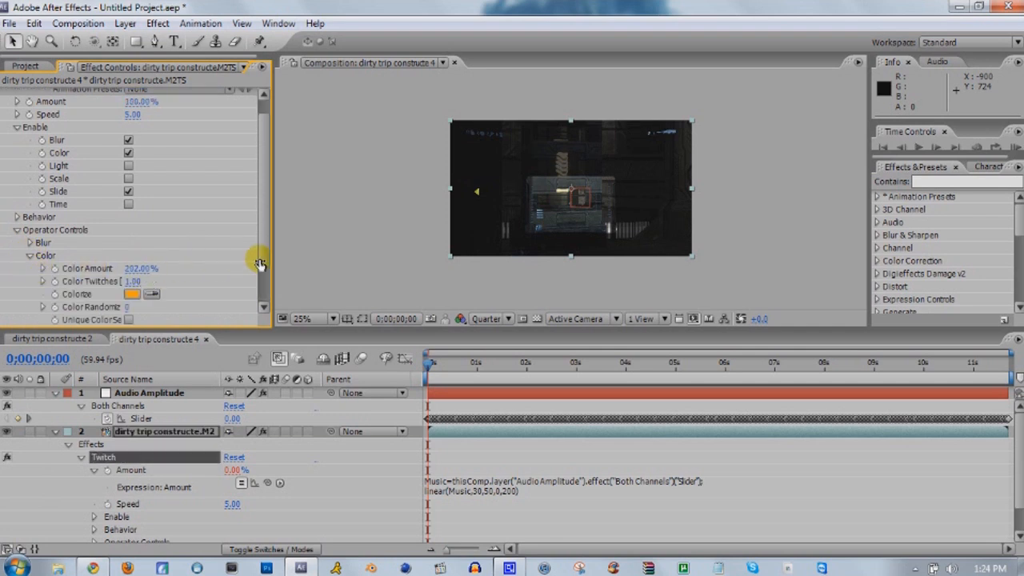
left_click(29, 269)
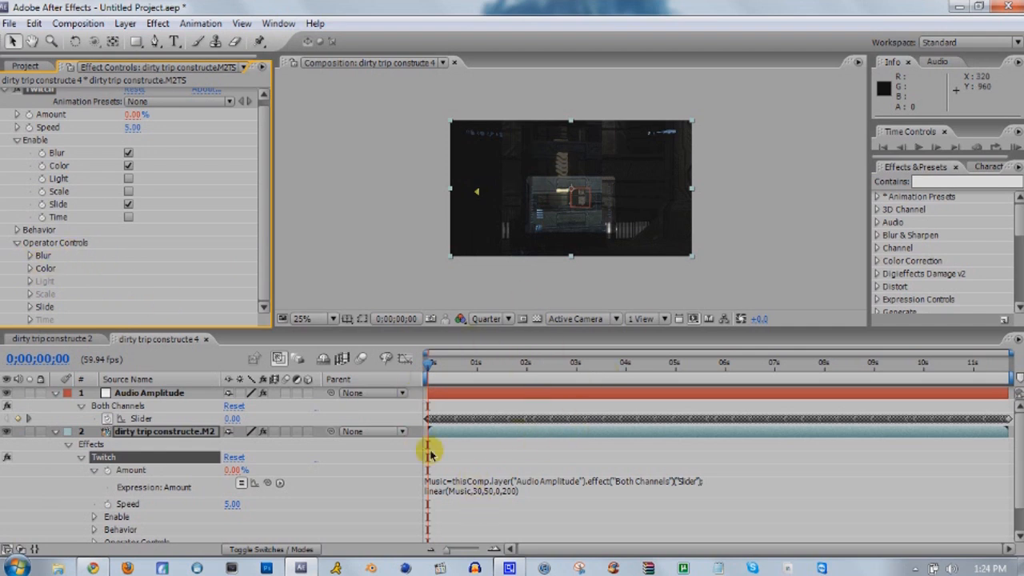
mouse_move(392, 464)
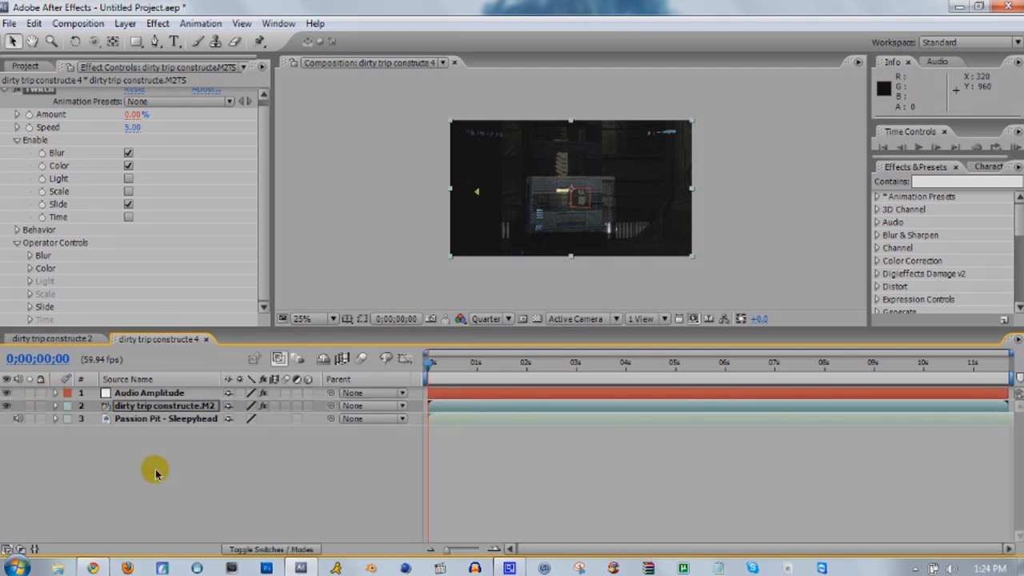
Collapse the expanded property groups, leaving the three layers folded in the timeline
left_click(128, 165)
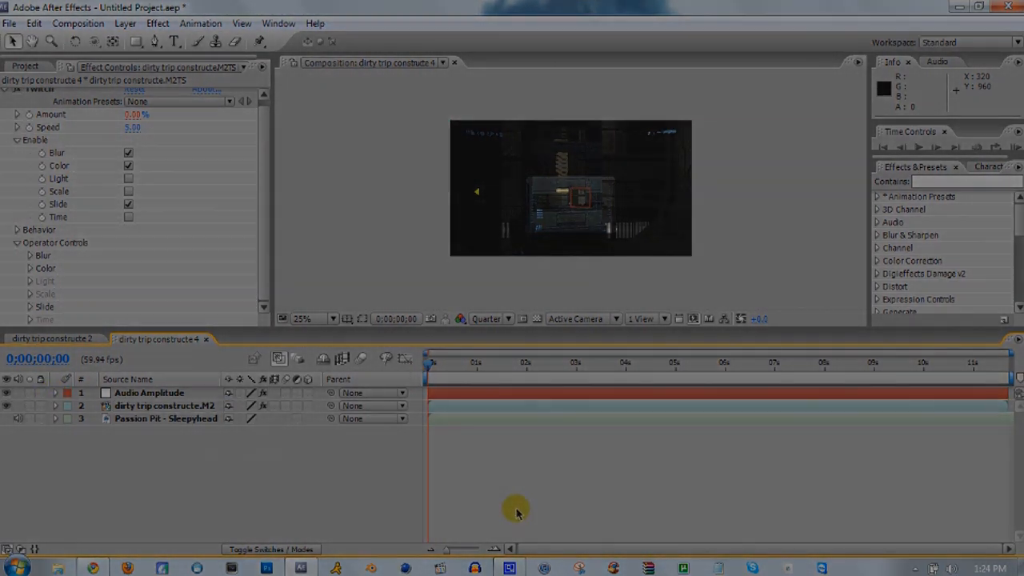